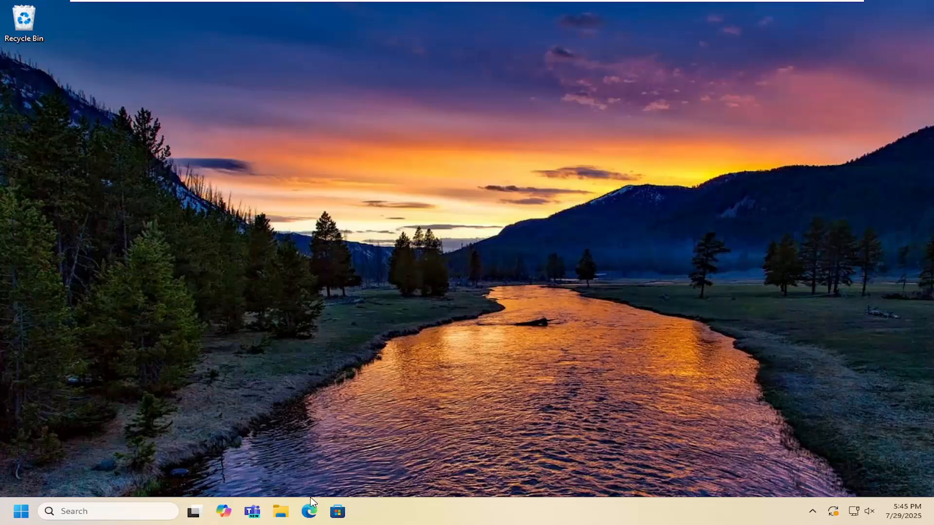
# Search Google for 'hp smart tank 519 support' and go to HP's Smart Tank 519 support page
pyautogui.click(309, 510)
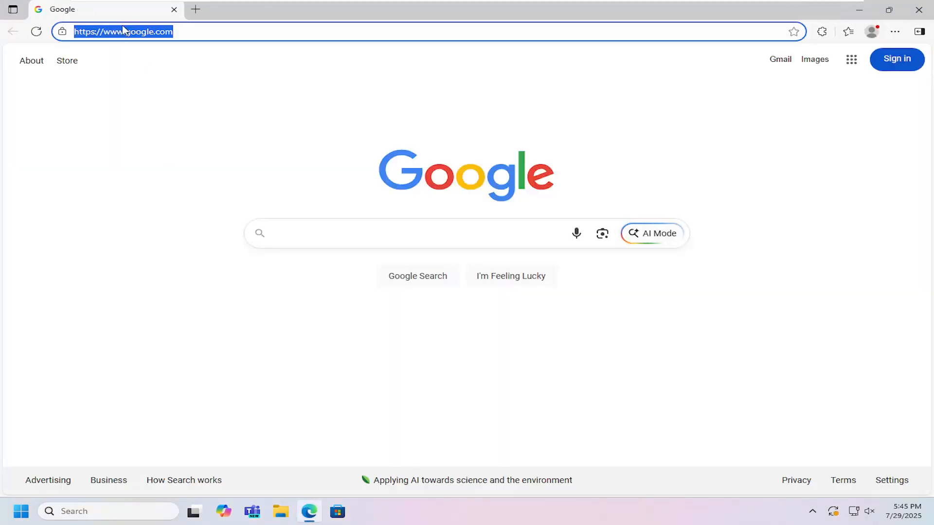
pyautogui.write('hp sma')
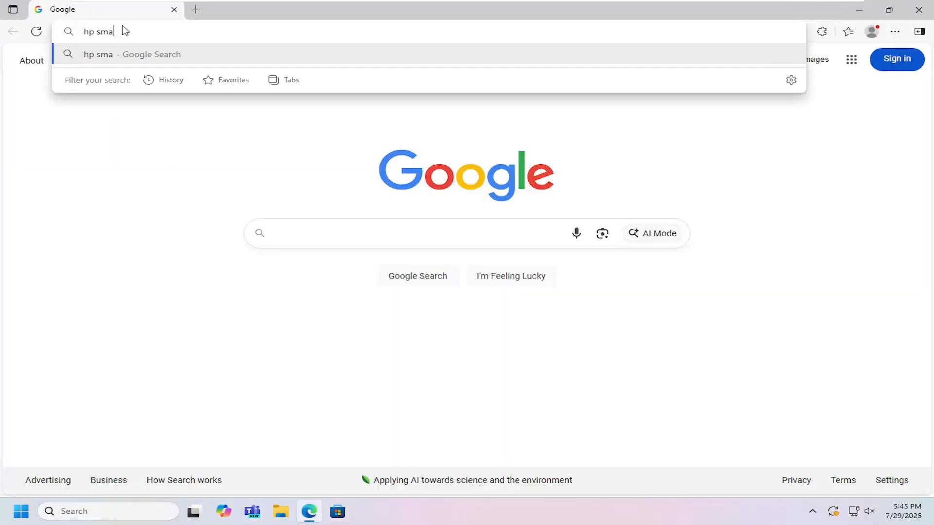
pyautogui.write('rt tank')
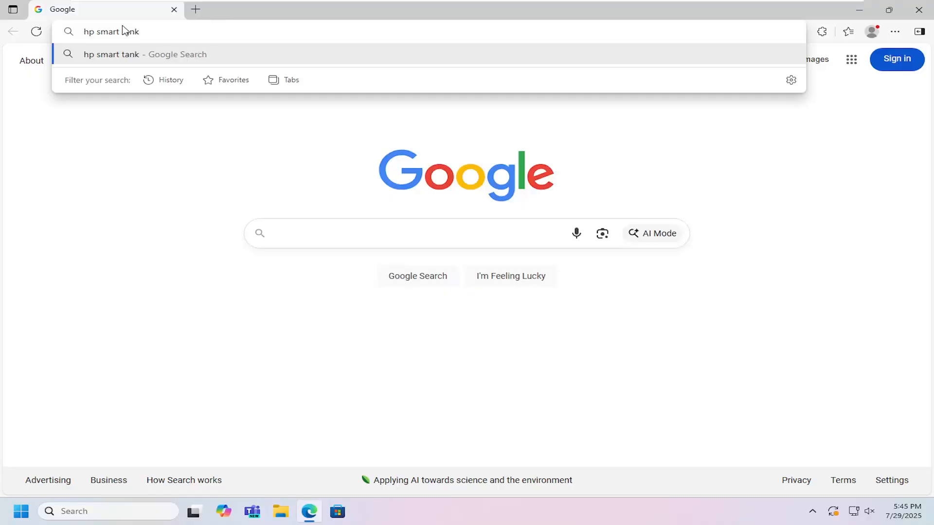
pyautogui.write('519 support')
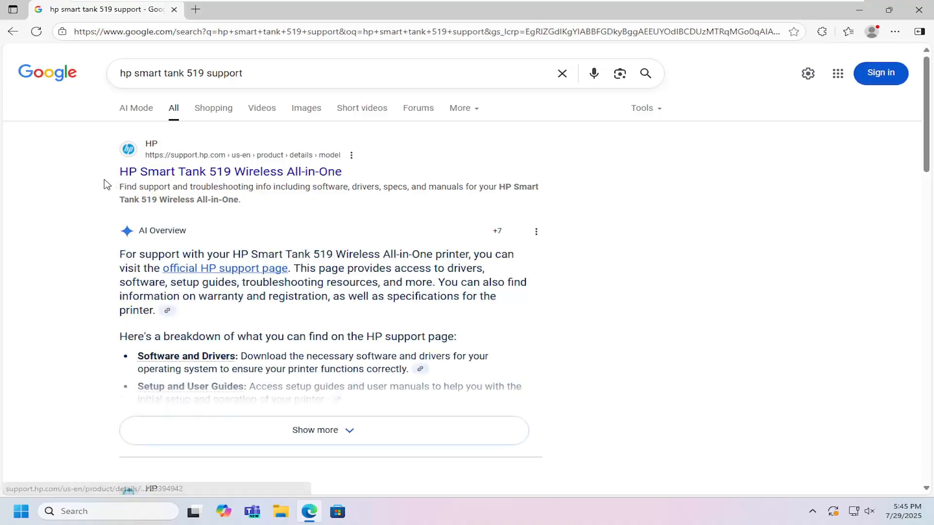
pyautogui.moveTo(213, 176)
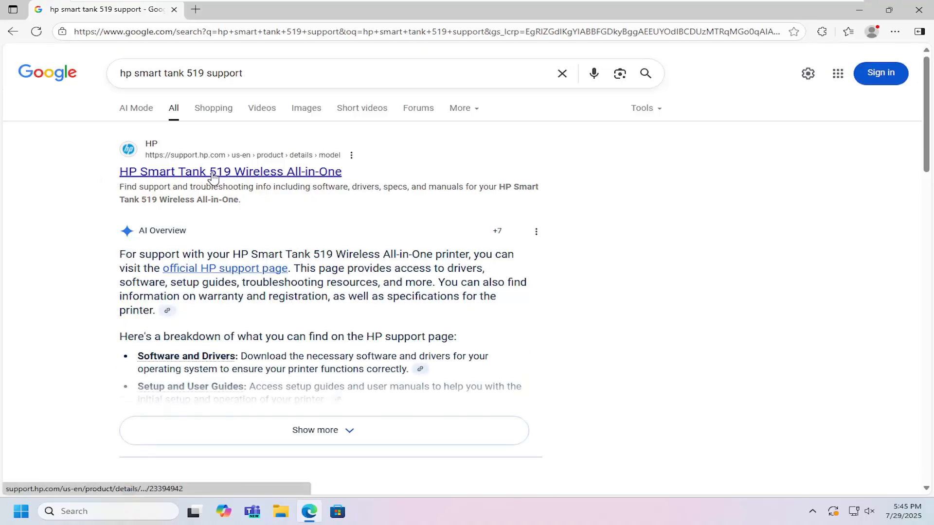
pyautogui.moveTo(315, 174)
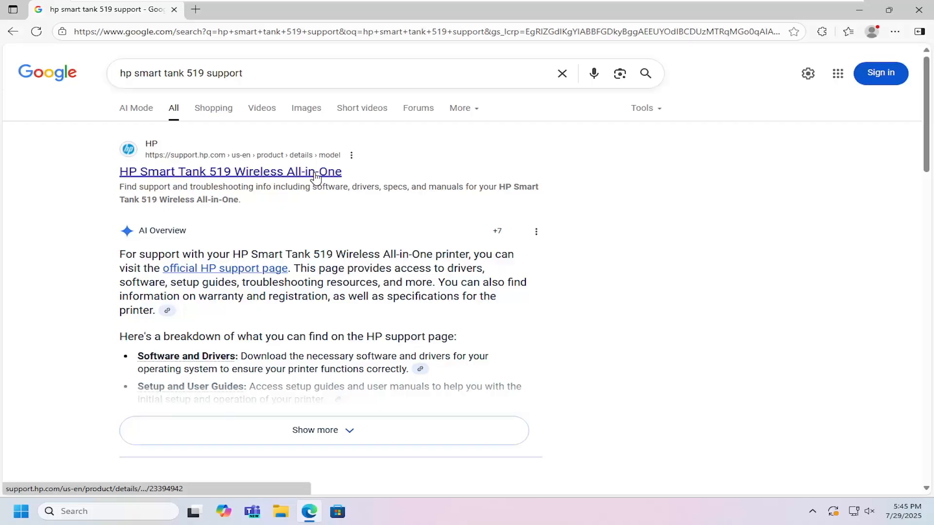
pyautogui.click(230, 171)
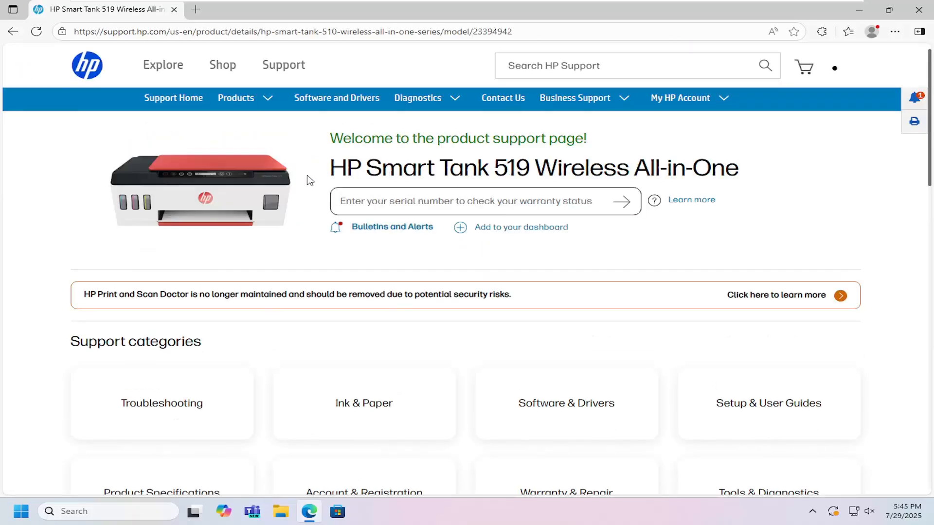
# From Software & Drivers, download the HP Easy Start Printer Setup Software
pyautogui.scroll(-3)
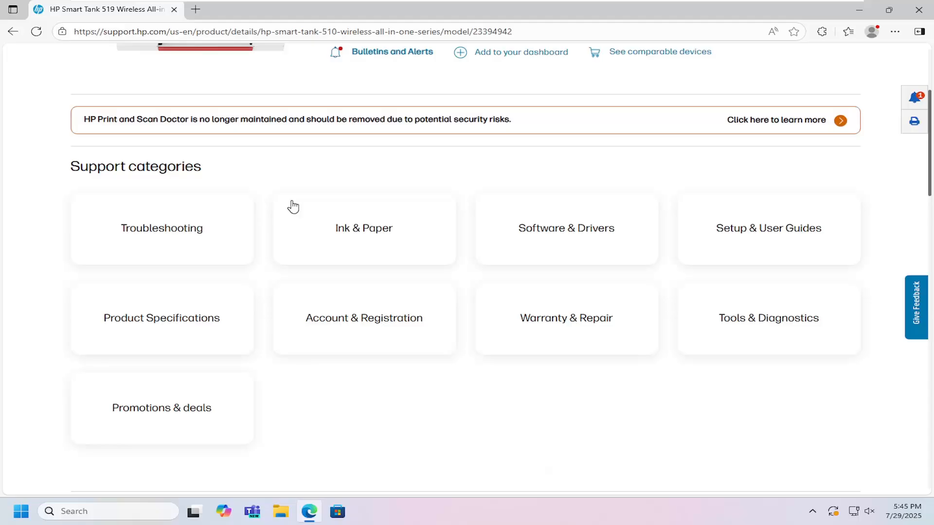
pyautogui.click(565, 228)
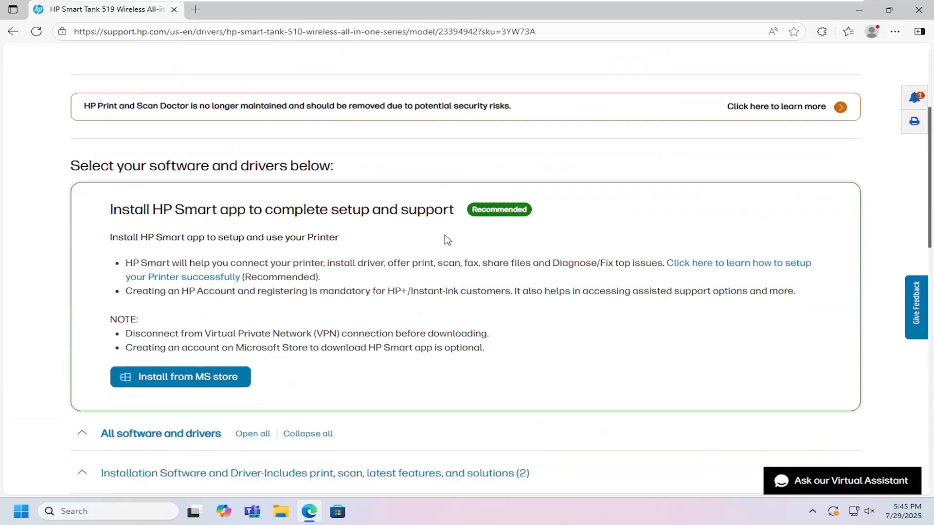
pyautogui.scroll(-3)
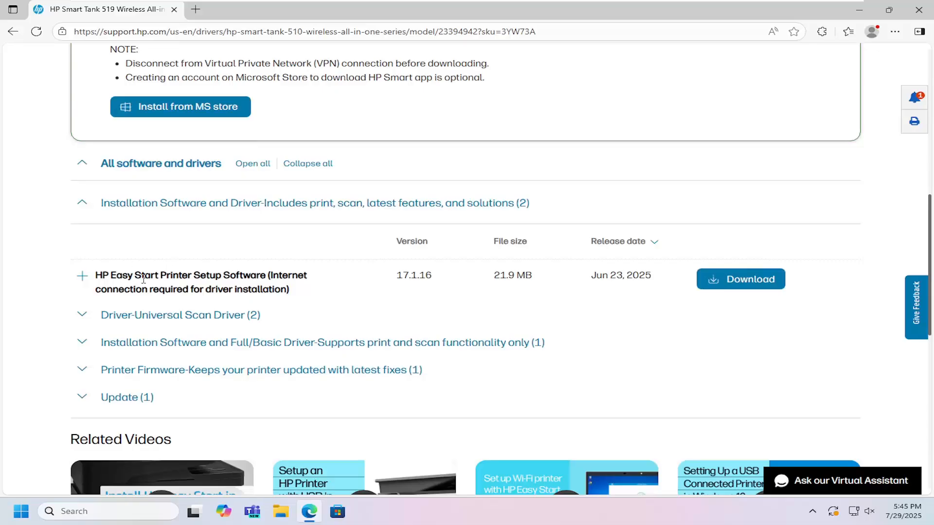
pyautogui.moveTo(741, 280)
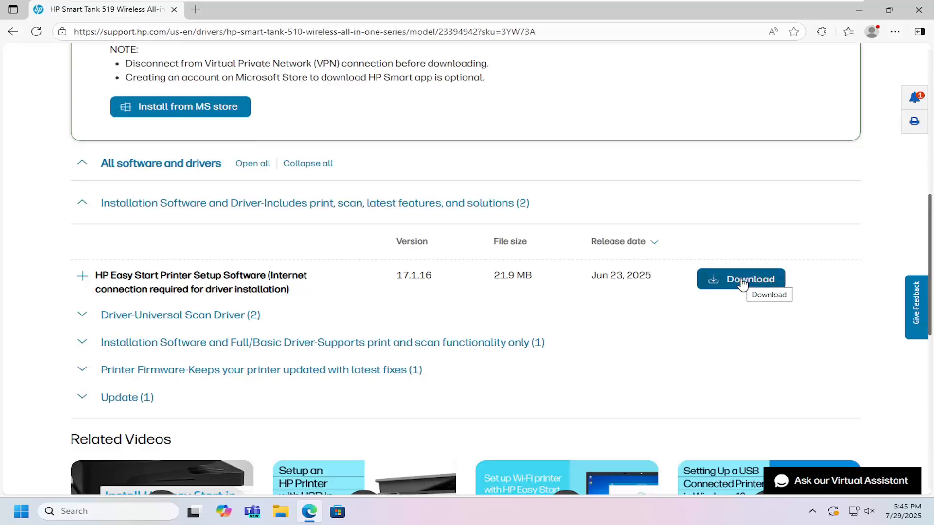
pyautogui.click(740, 279)
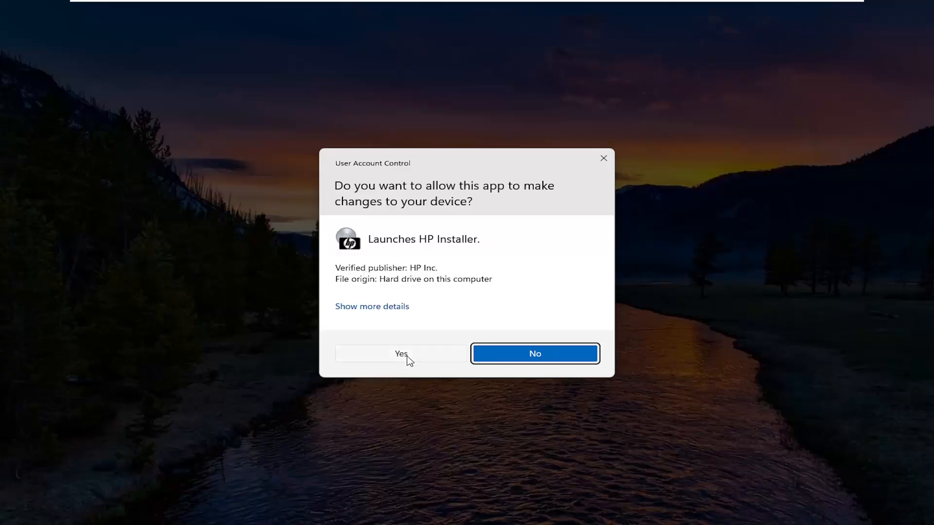
# Allow the HP Installer through User Account Control so HP Easy Start launches
pyautogui.click(400, 353)
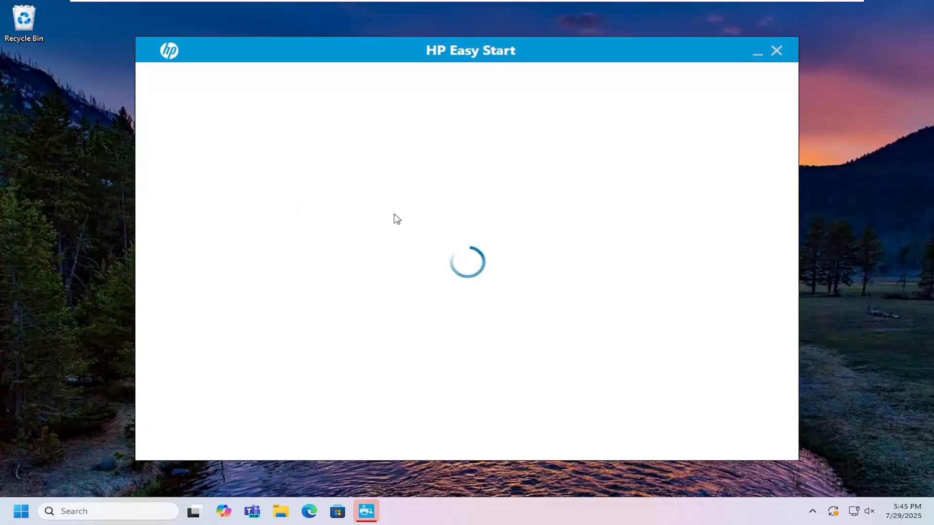
pyautogui.moveTo(92, 231)
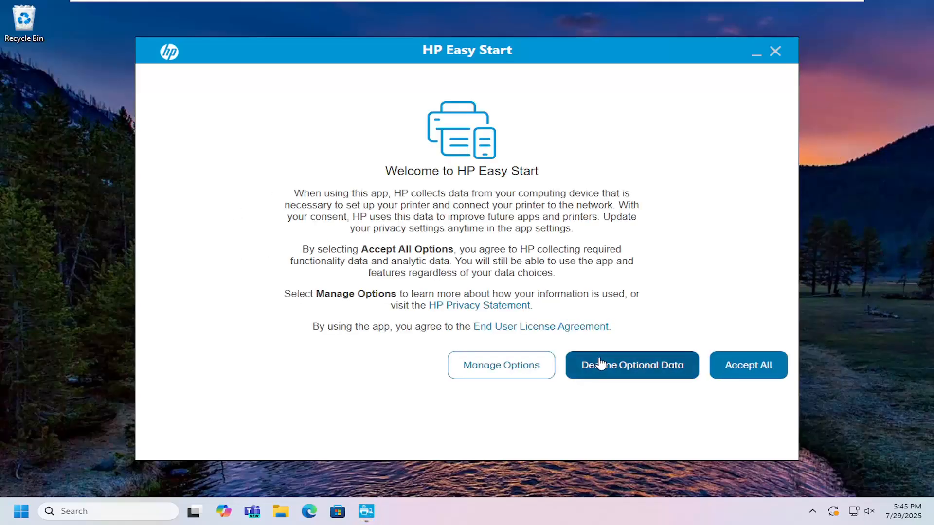
# Decline optional data collection so HP Easy Start begins searching for printers
pyautogui.click(630, 365)
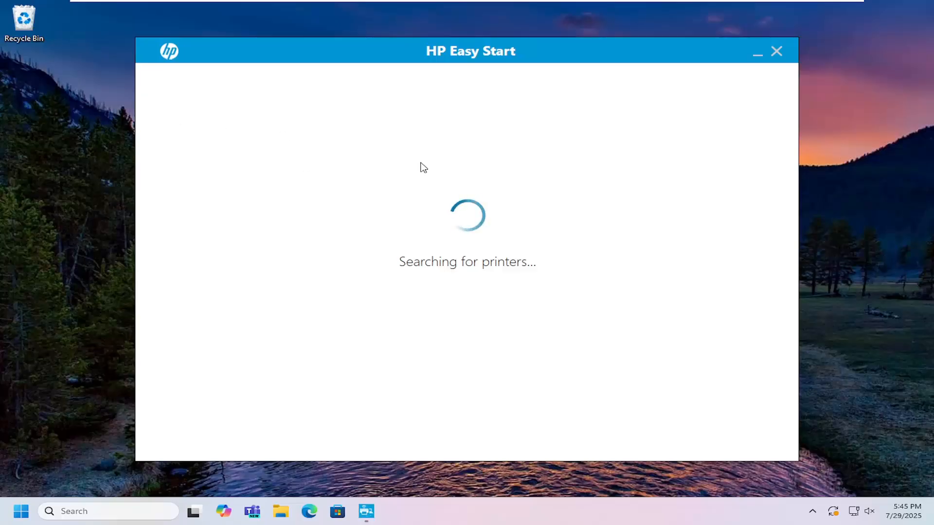
pyautogui.moveTo(365, 202)
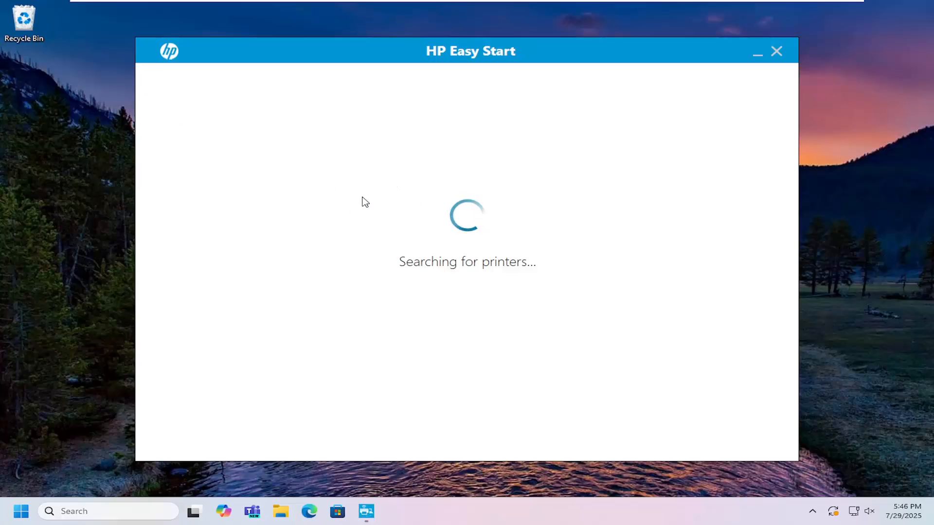